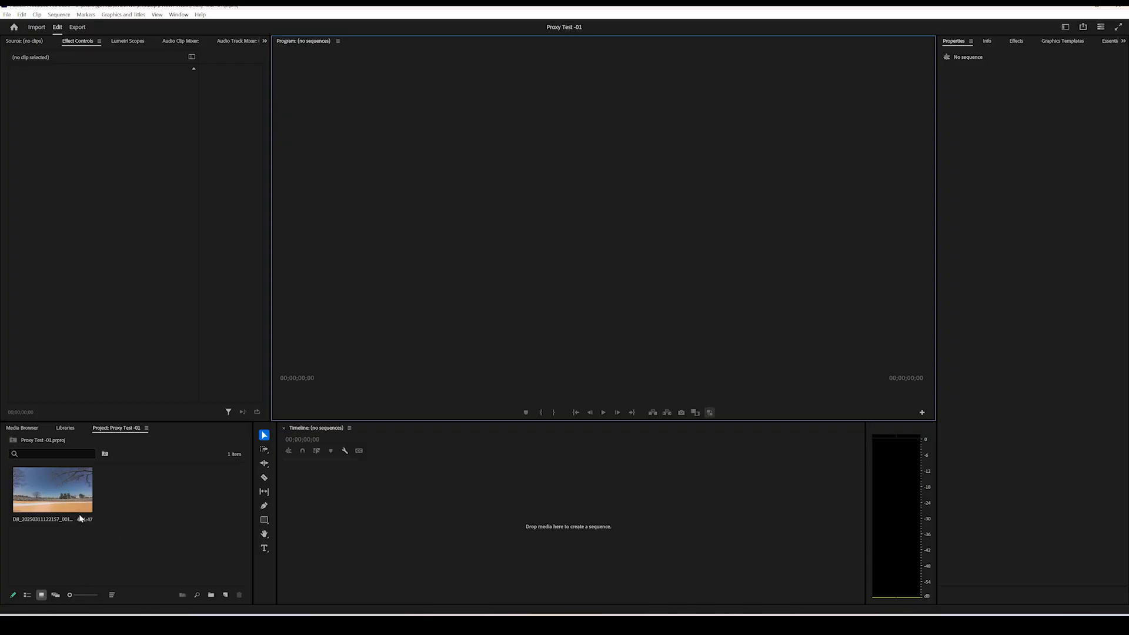
mouse_move(52, 490)
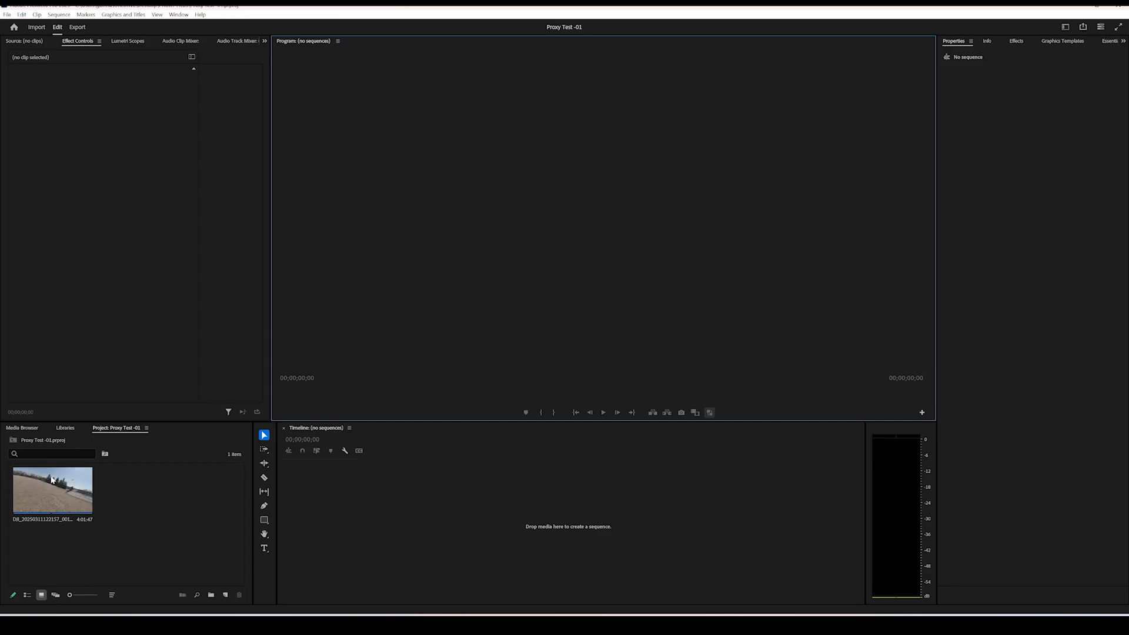
Step: Open the drone clip's context menu in the Project panel
right_click(52, 490)
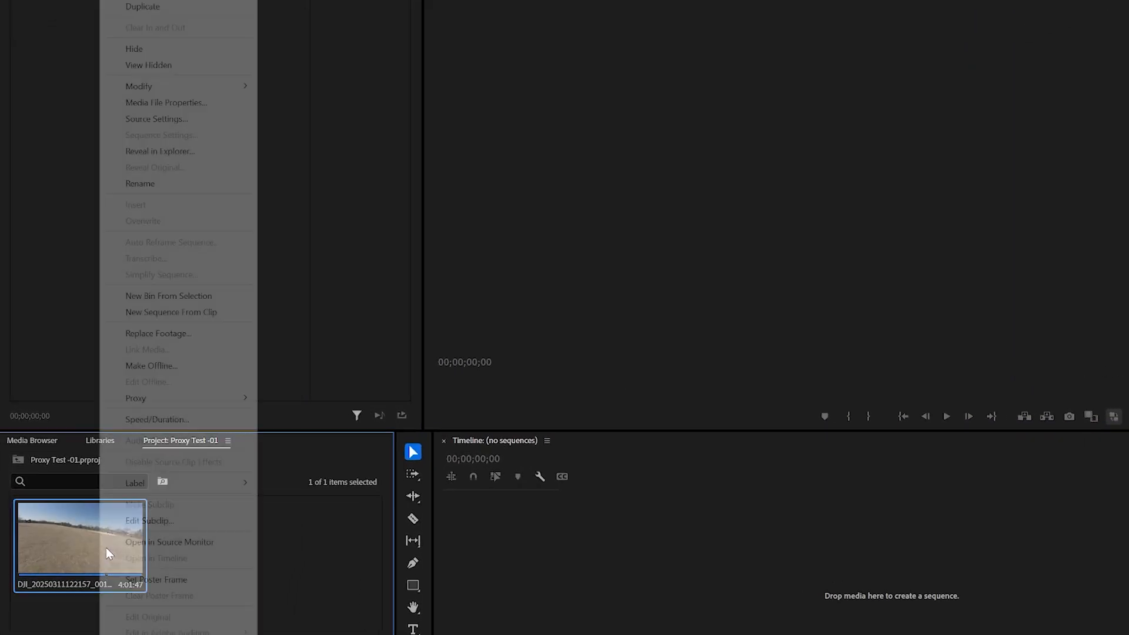
mouse_move(149, 520)
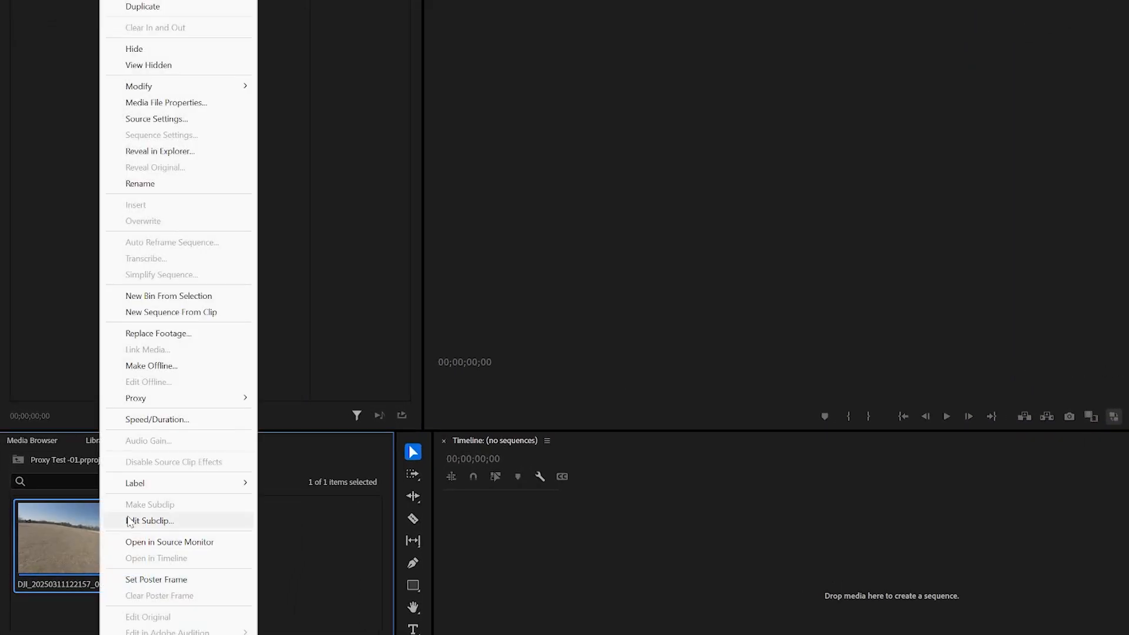
mouse_move(136, 397)
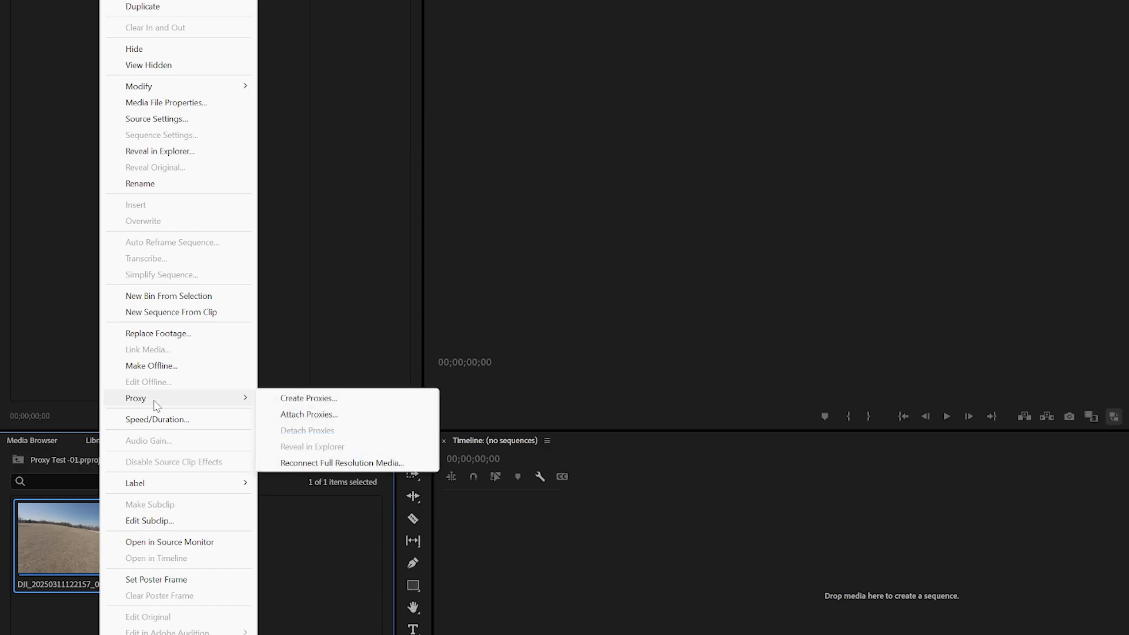
mouse_move(320, 405)
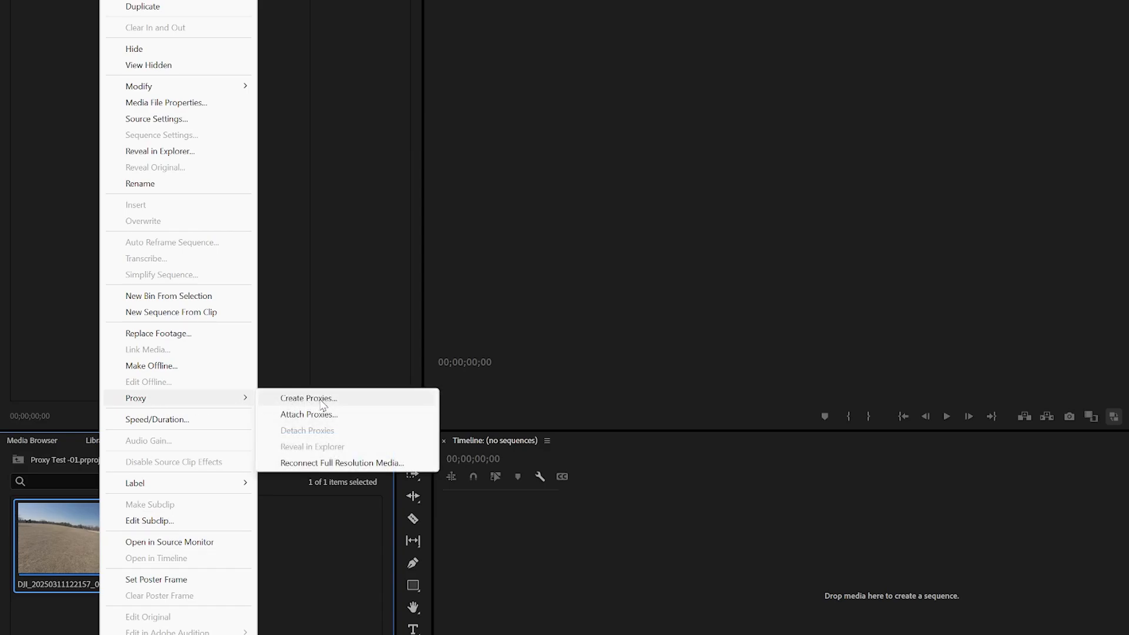
Step: Start Create Proxies for the drone clip and keep Quarter frame size with ProRes QuickTime Proxy
click(308, 398)
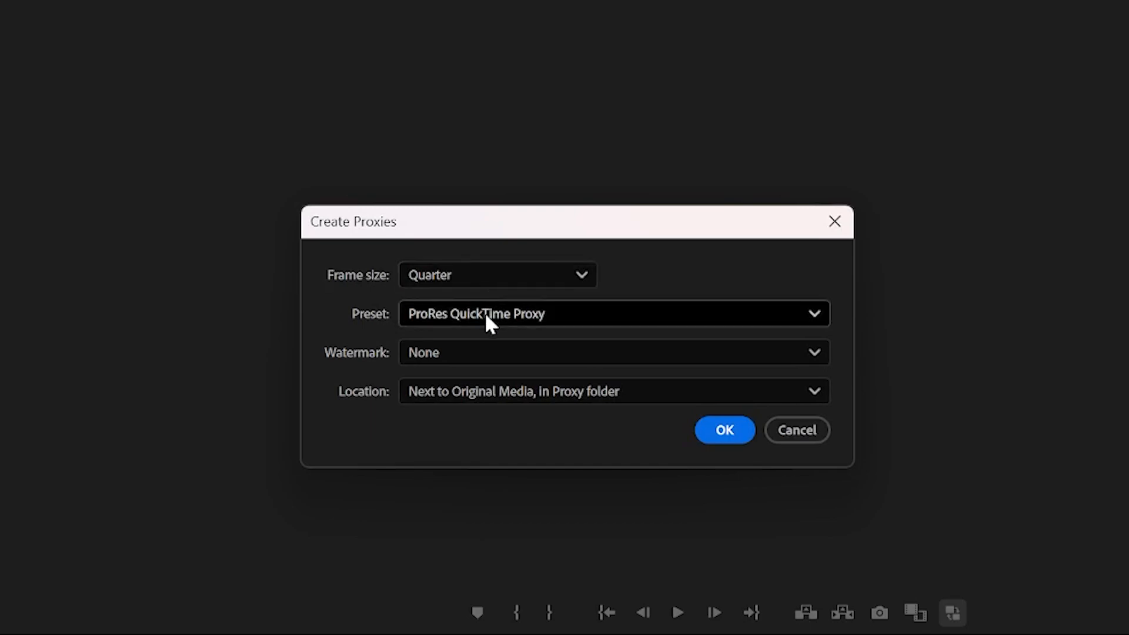
mouse_move(482, 401)
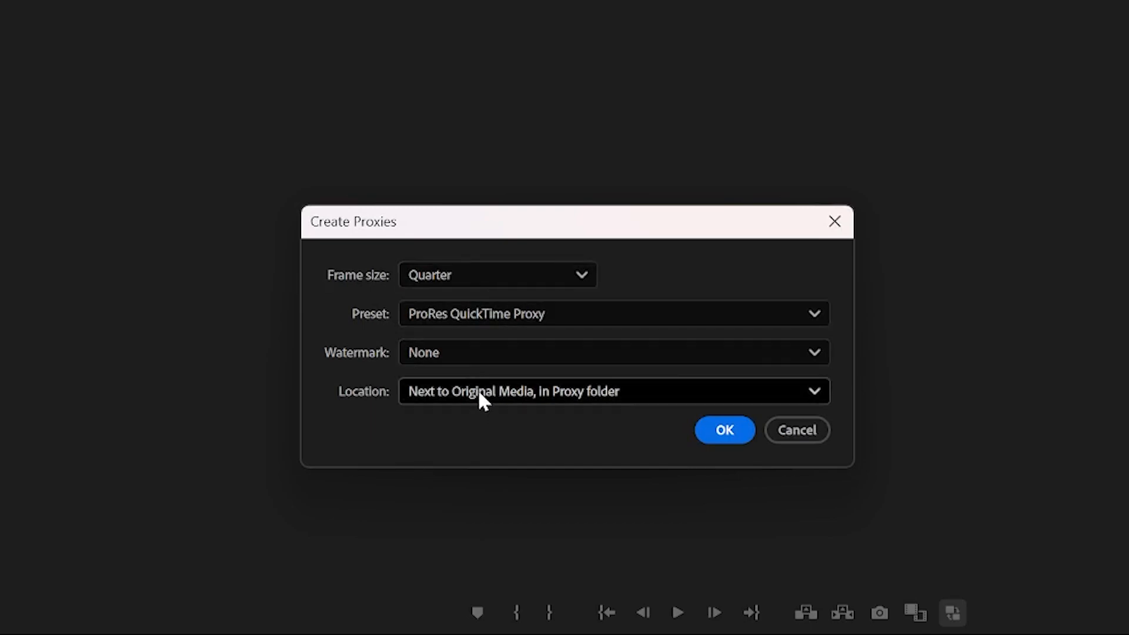
click(497, 275)
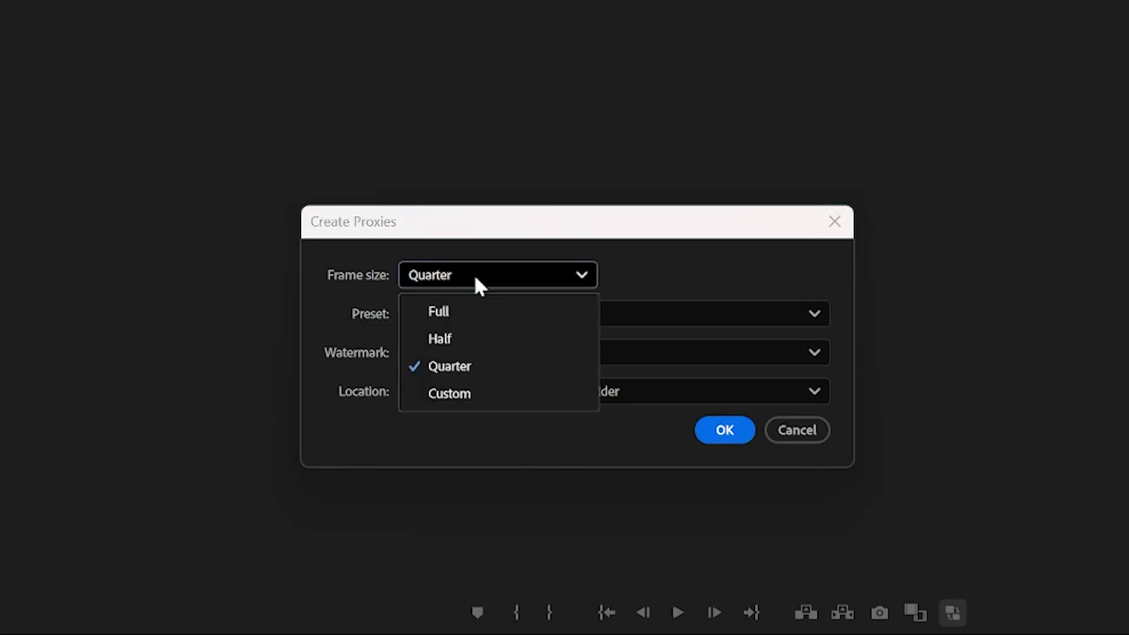
mouse_move(459, 347)
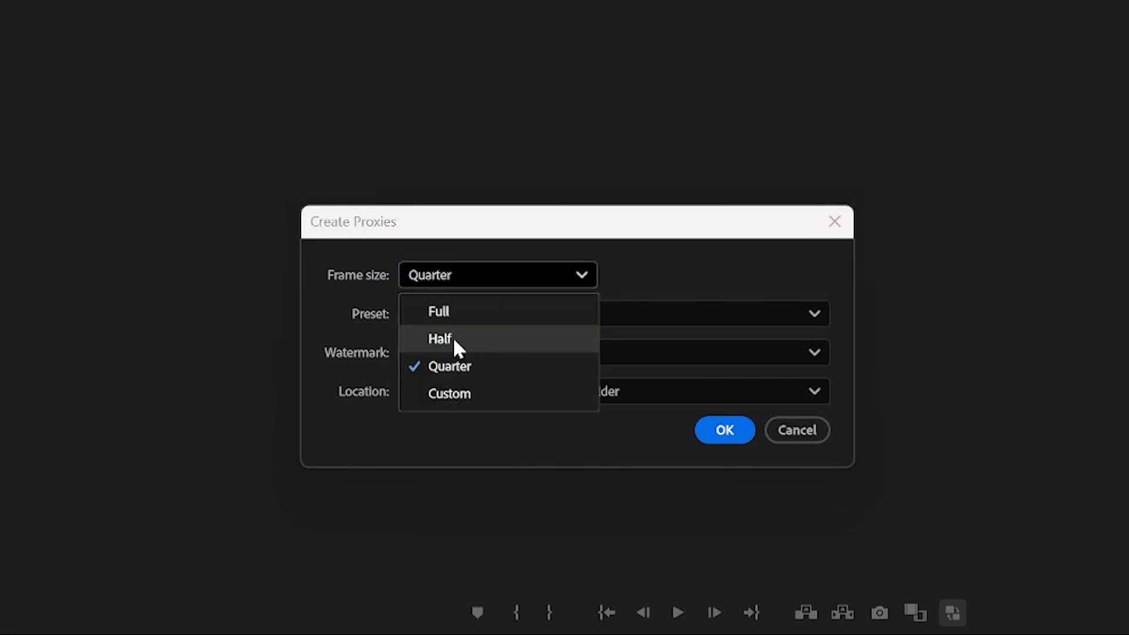
click(449, 366)
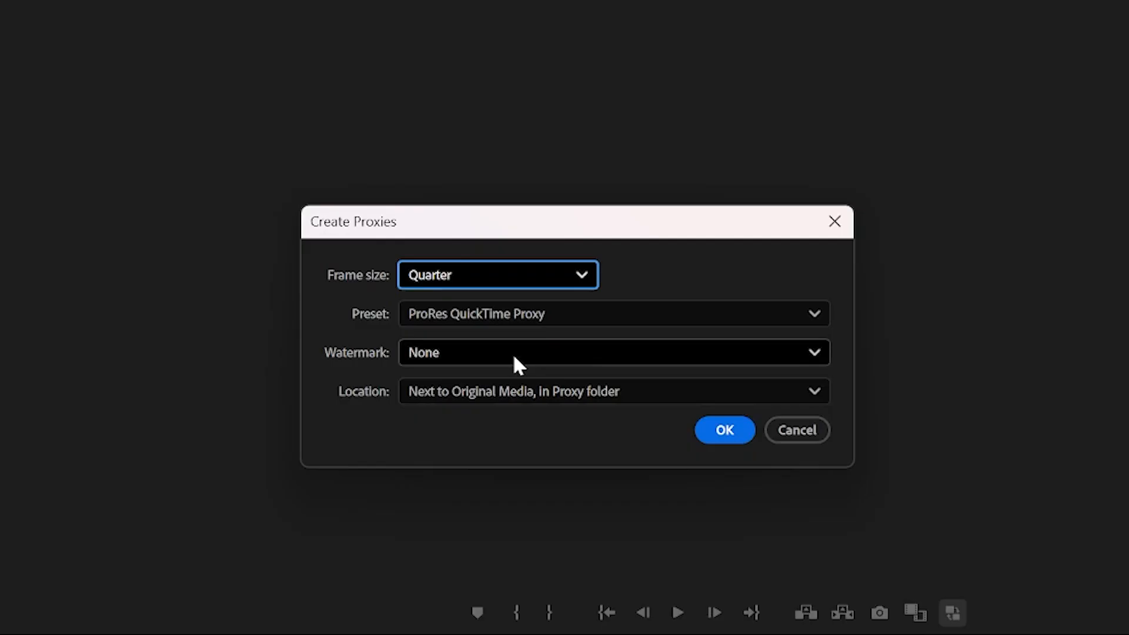
Step: Choose Proxy Icon from the Watermark dropdown
click(613, 353)
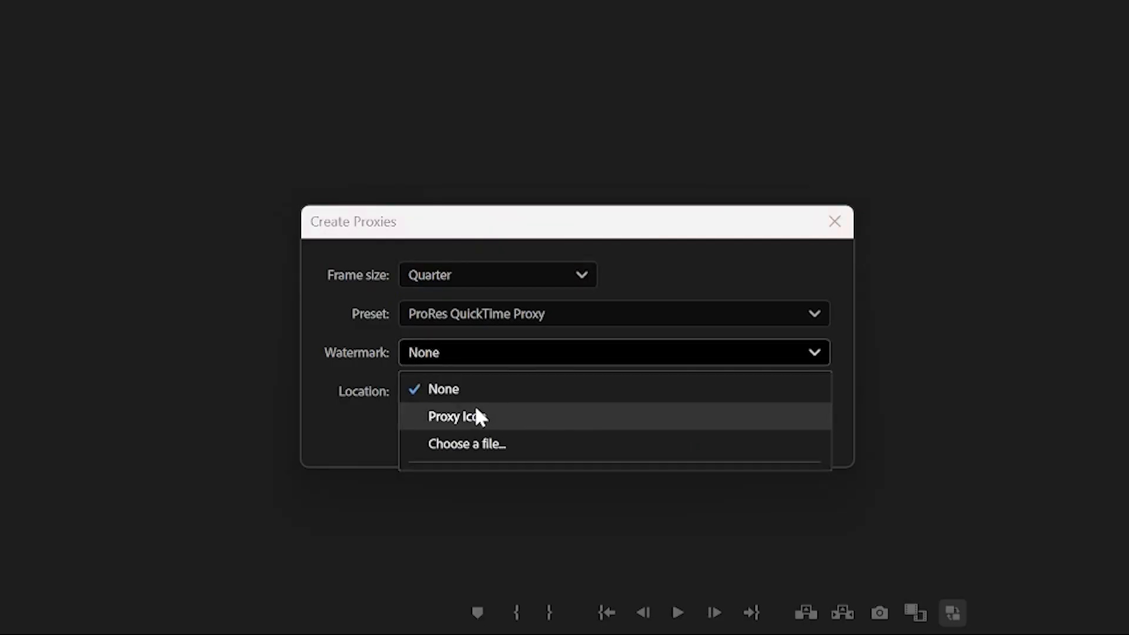
click(457, 416)
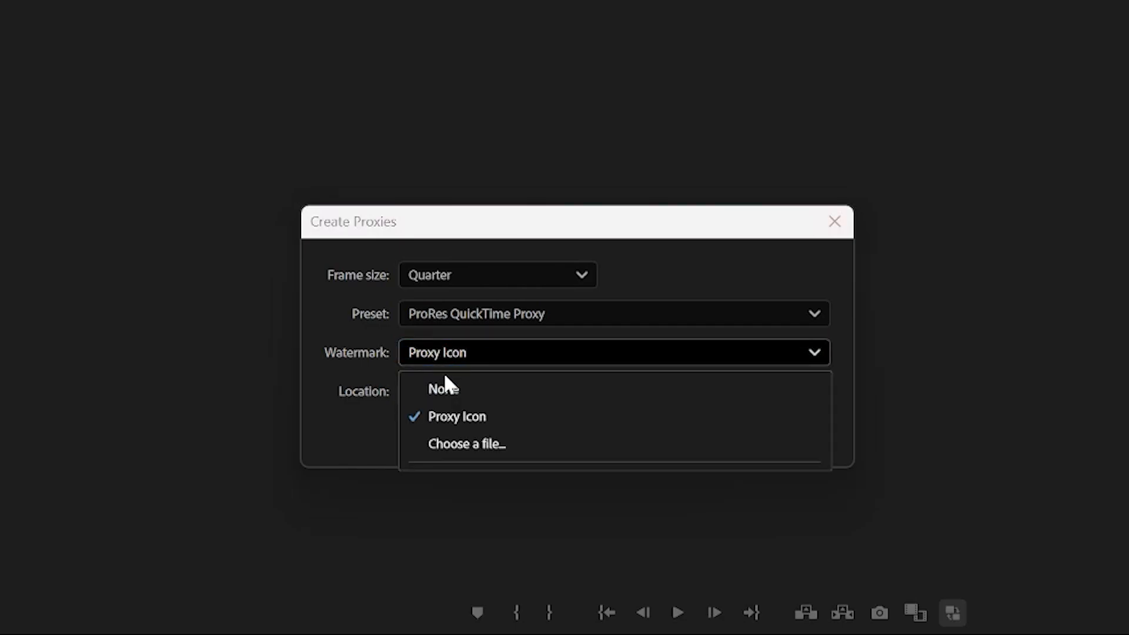
click(457, 416)
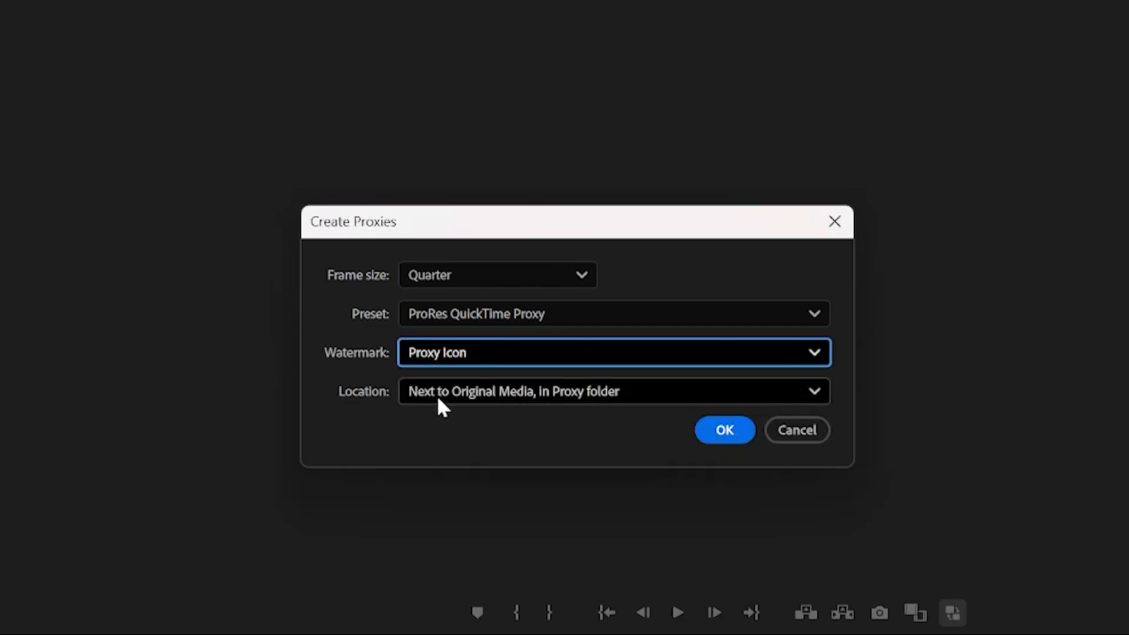
mouse_move(681, 421)
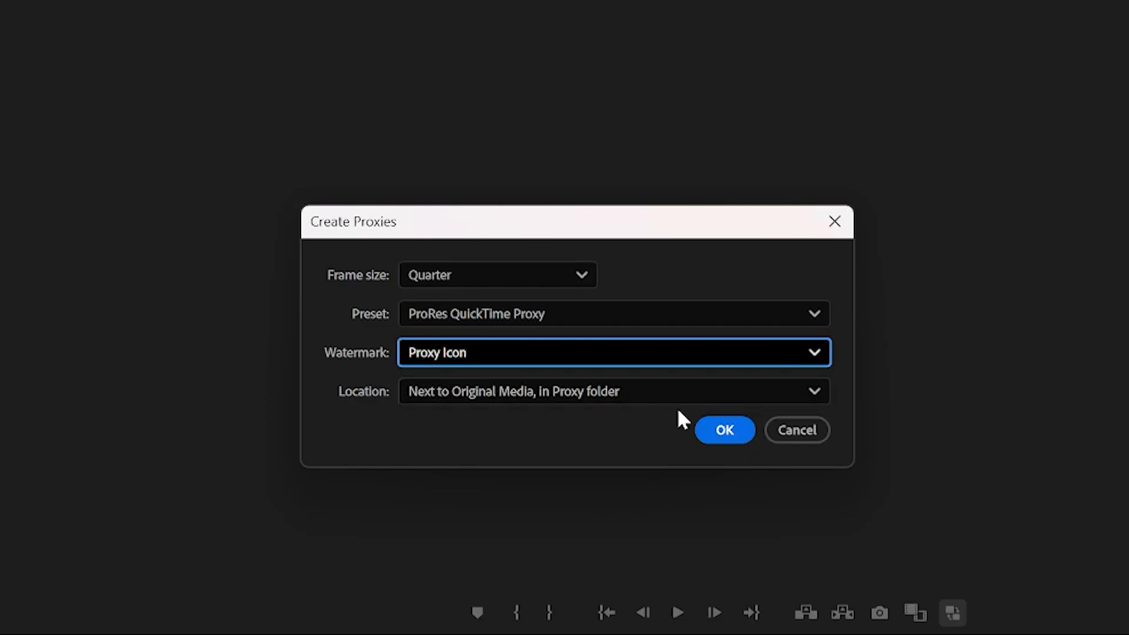
Step: Confirm Create Proxies and let Media Encoder finish encoding the ProRes proxy
click(724, 430)
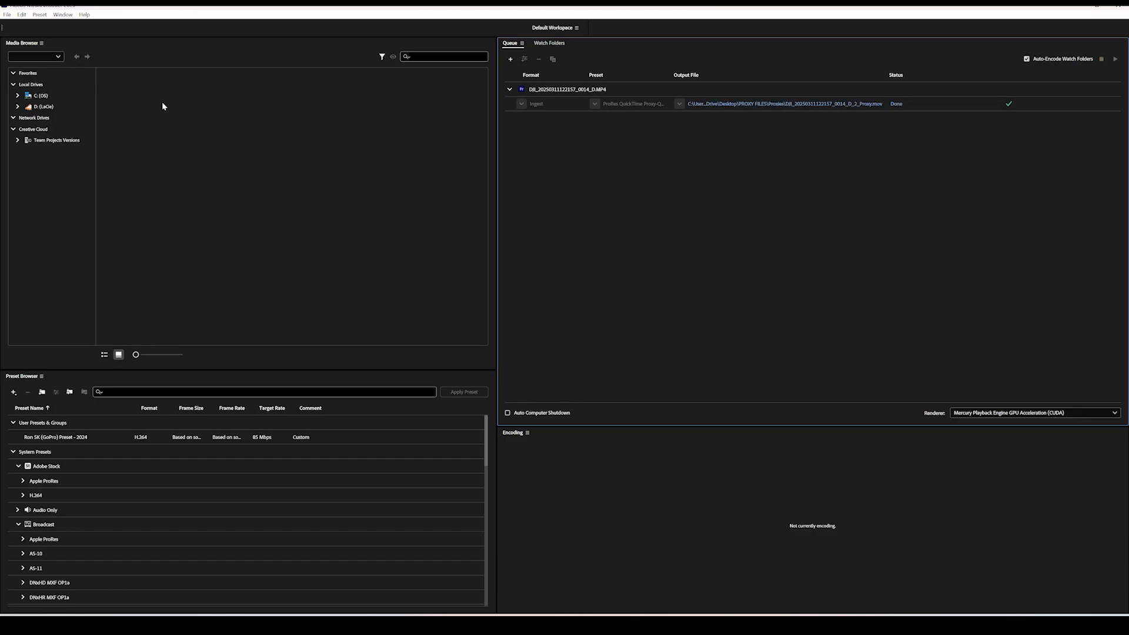
click(7, 14)
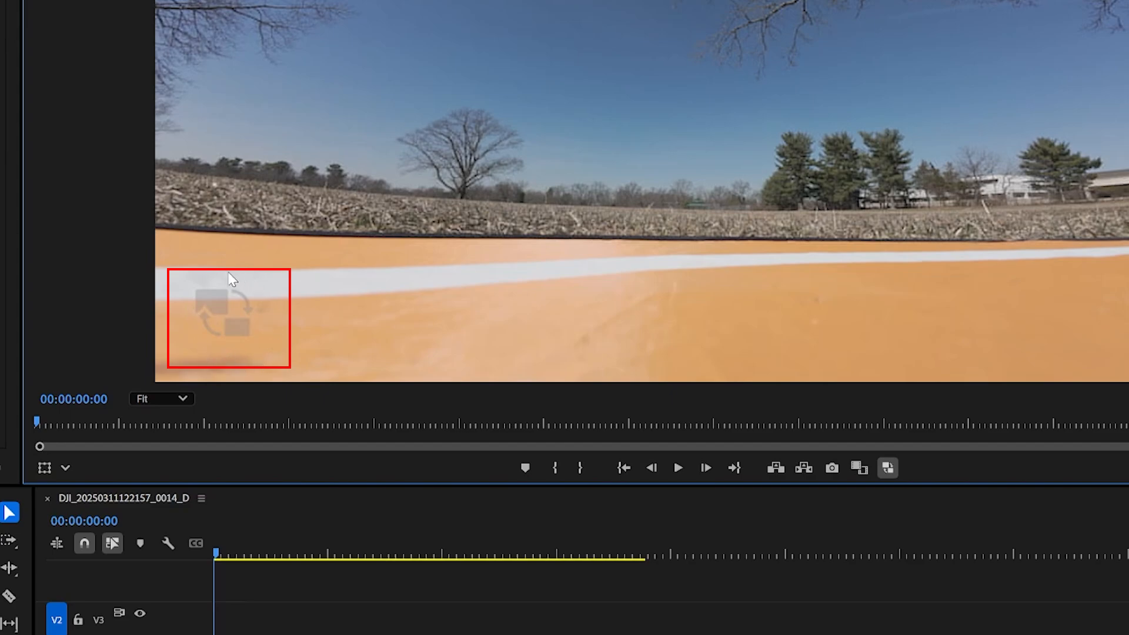
mouse_move(283, 362)
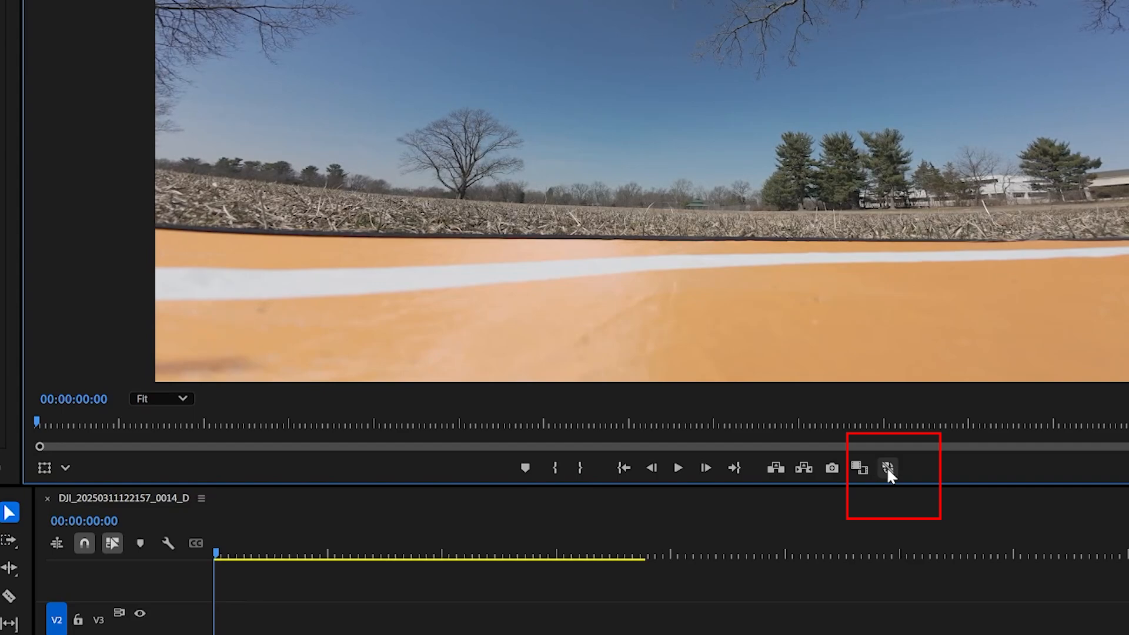
Step: Use the Program monitor's button controls to switch proxy playback
click(887, 468)
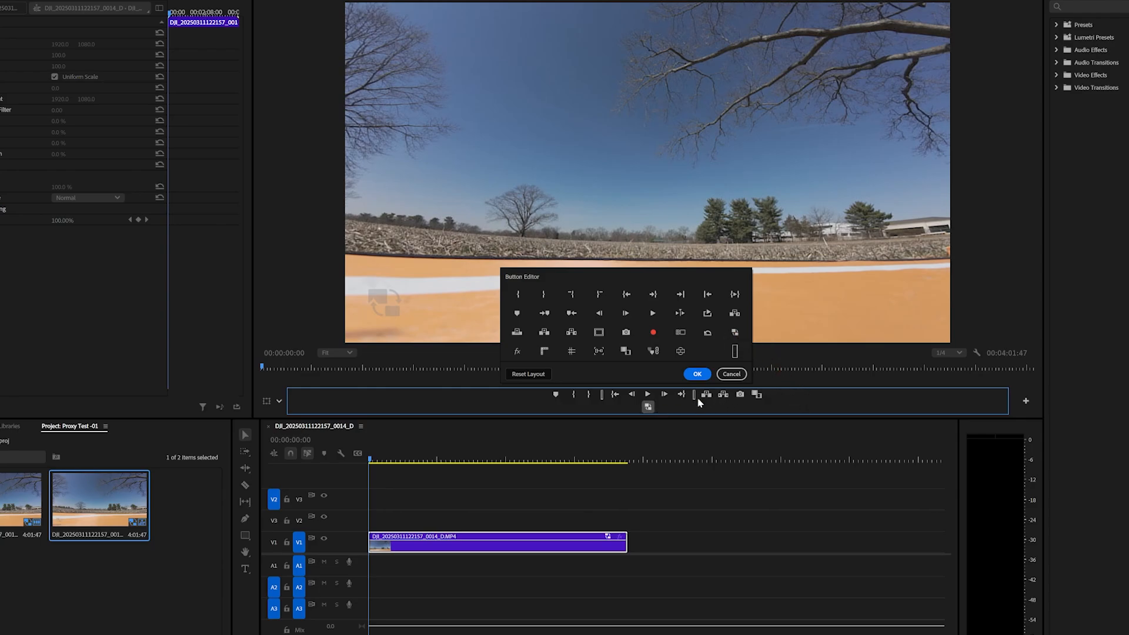
Step: Confirm the customized Program monitor buttons with the Toggle Proxies button added
click(696, 374)
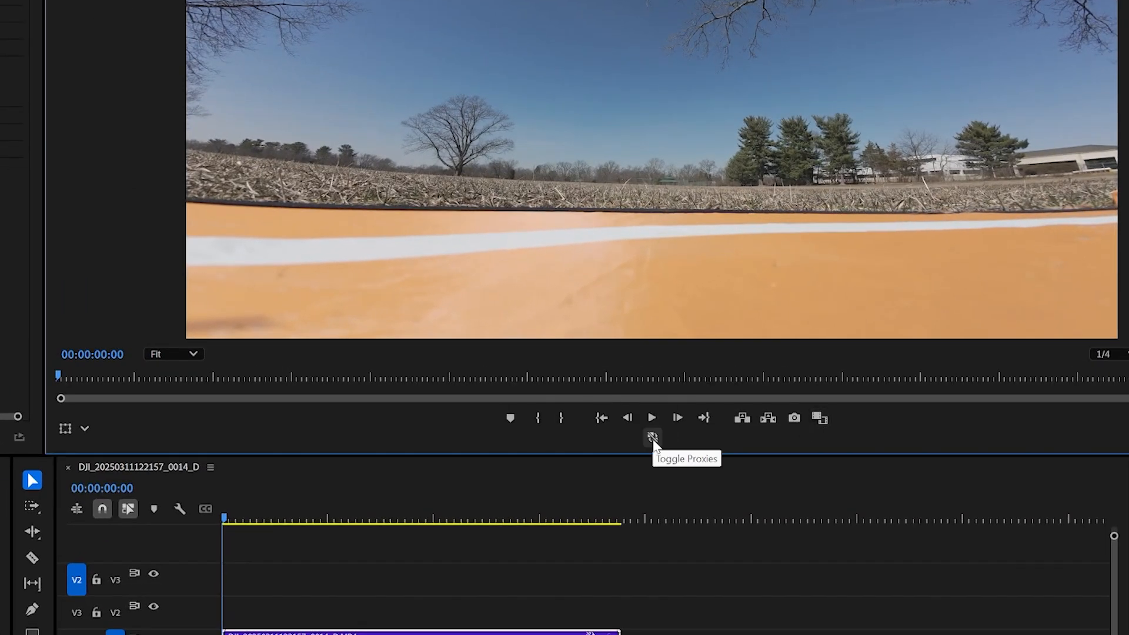
mouse_move(654, 442)
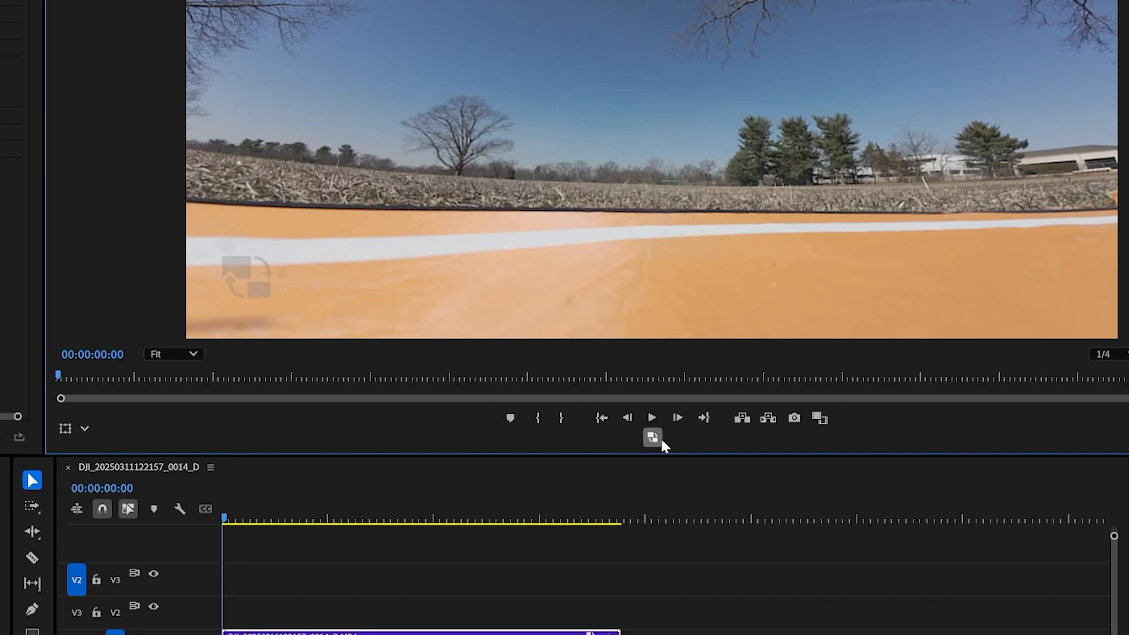
mouse_move(651, 437)
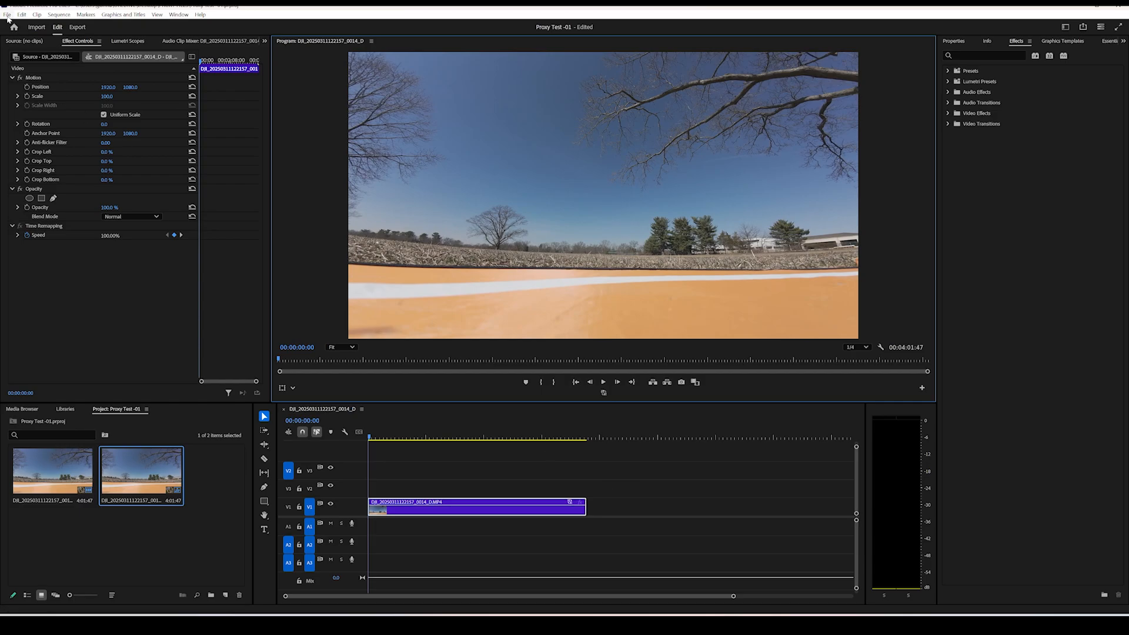
Step: Open the File menu to reach the export options
click(7, 14)
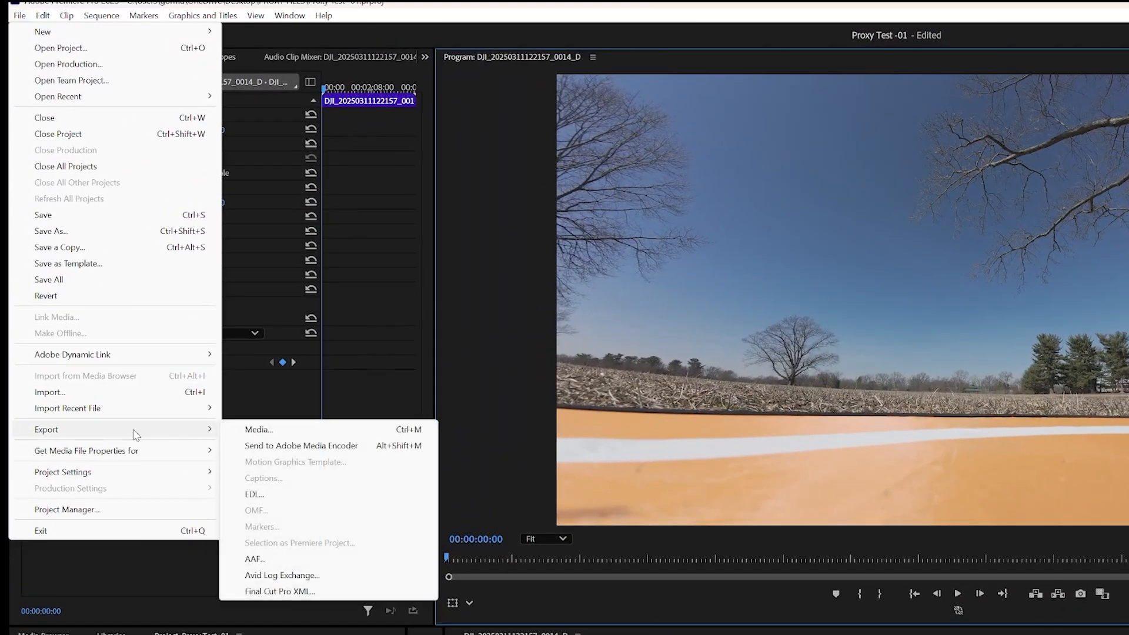
mouse_move(258, 429)
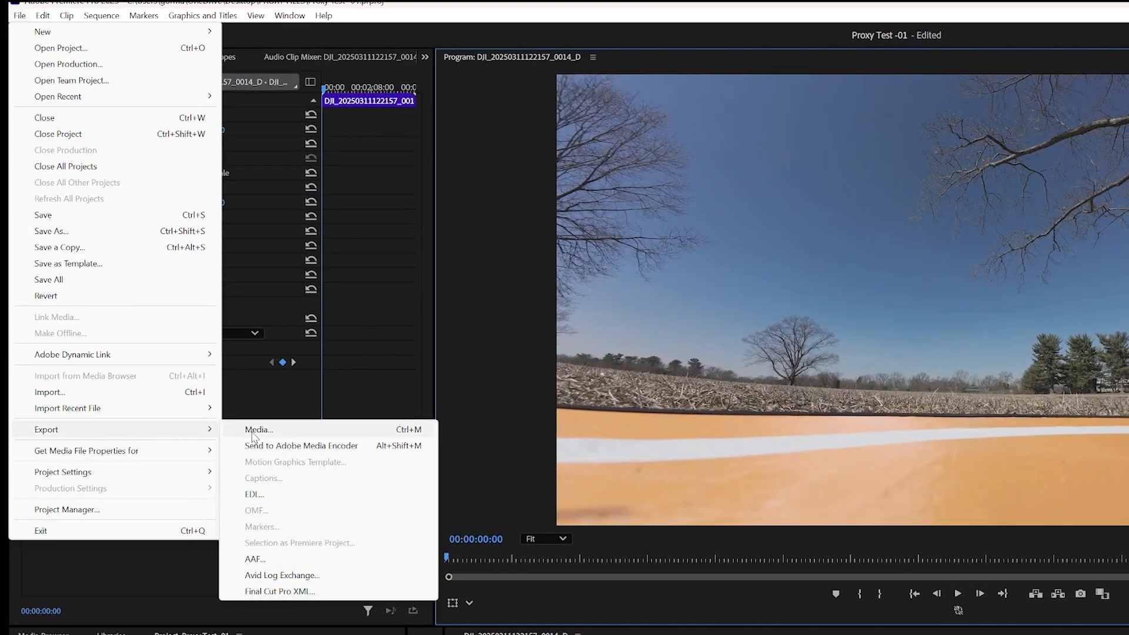